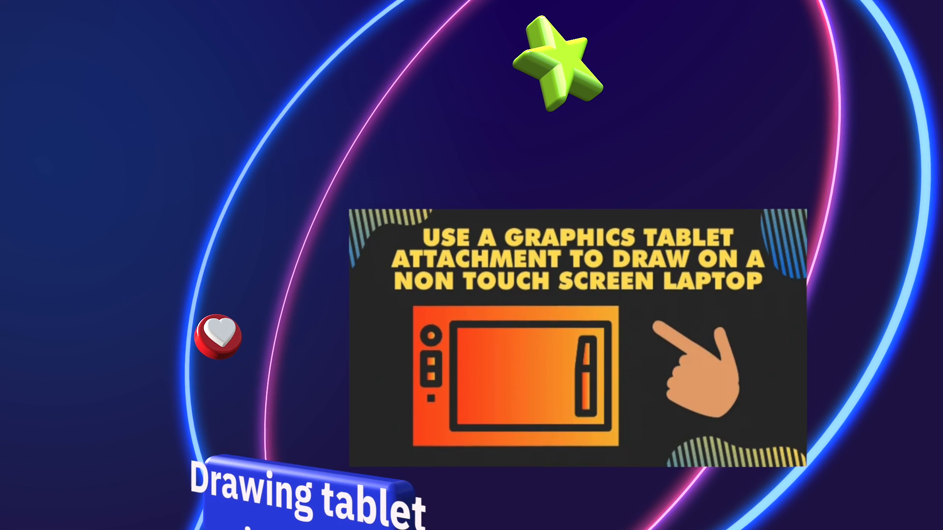
Advance the video from the graphics-tablet title card to the chat sending "What do you use?"
scroll("down", 3)
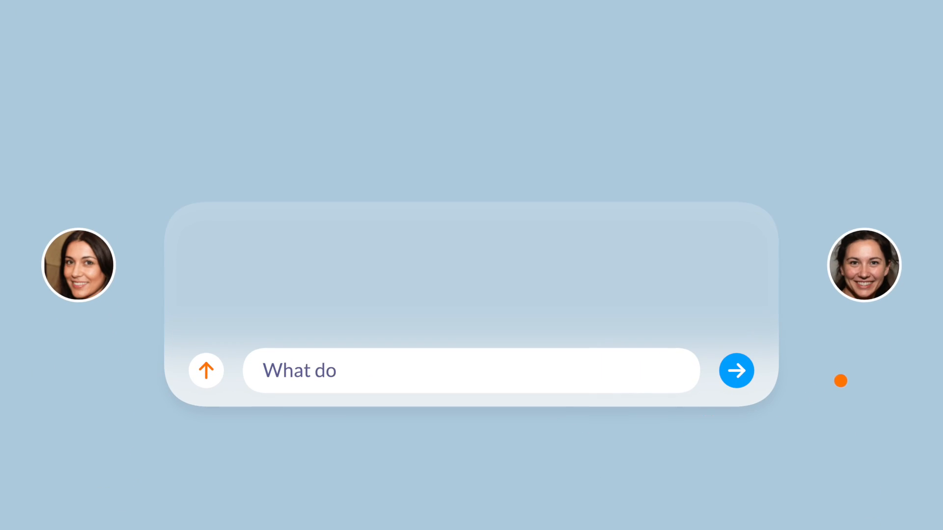
left_click(736, 370)
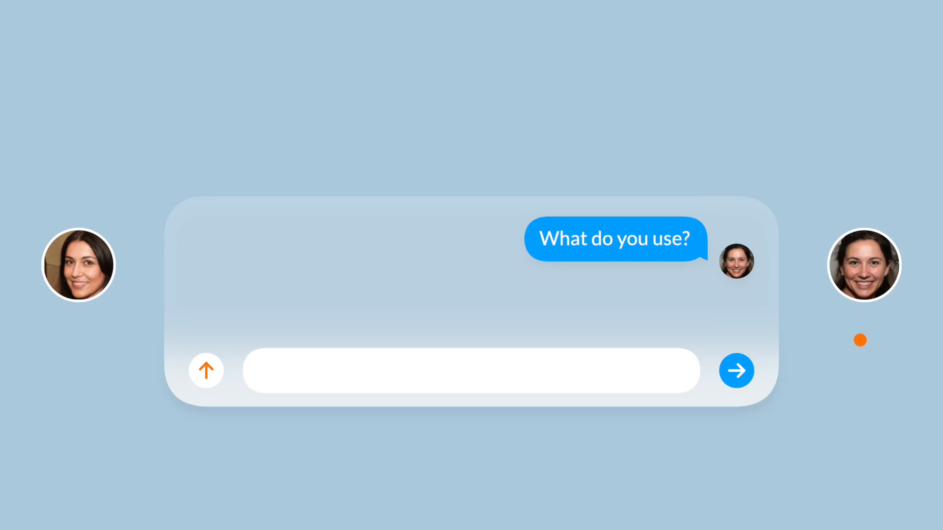